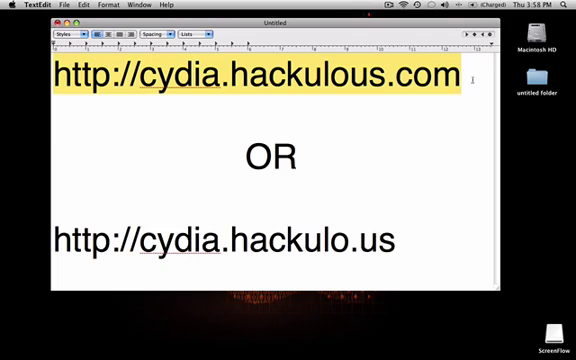
mouse_move(395, 152)
type("S")
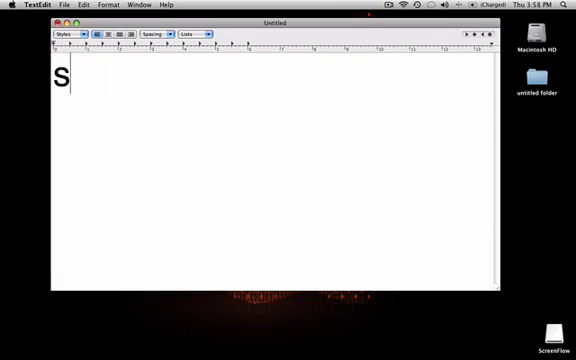
Type 'search>mipatch>' as the start of the step list
type("earch")
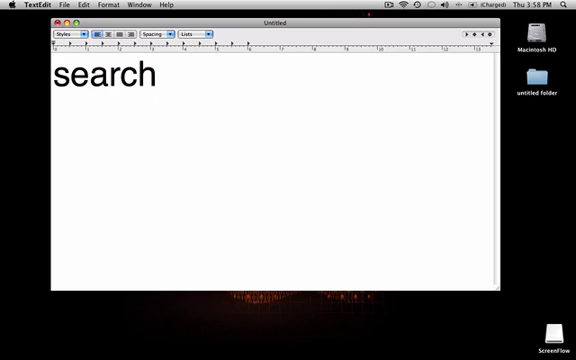
type(">")
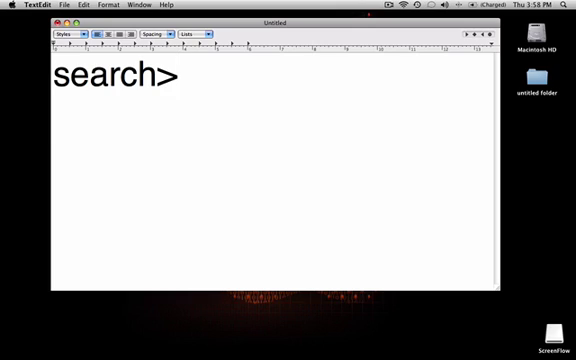
type("mipatch")
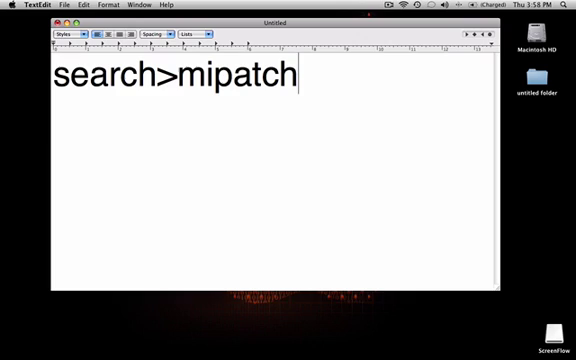
type(".")
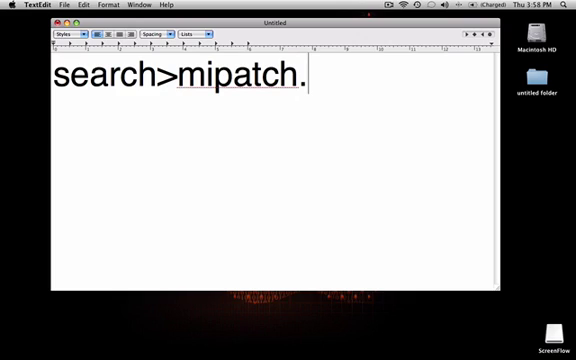
type(">")
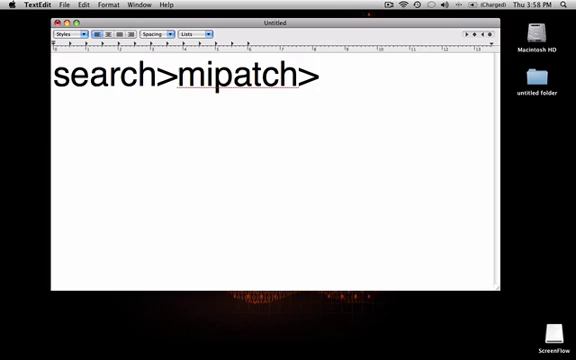
Add the versions '2.2 2.21>' and begin typing 'download' on the next line
type("2.21")
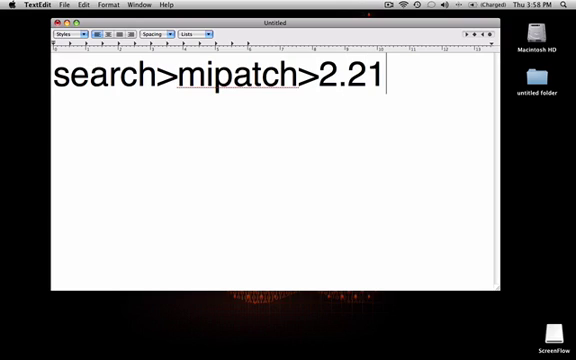
type("2.")
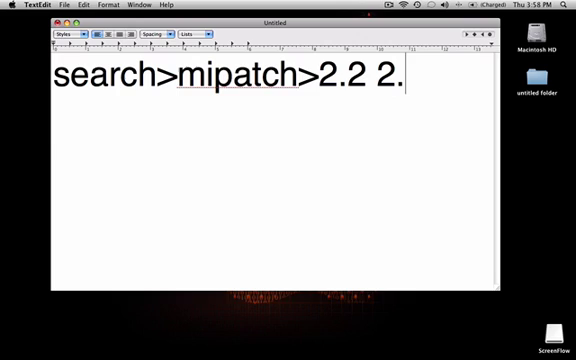
type("21")
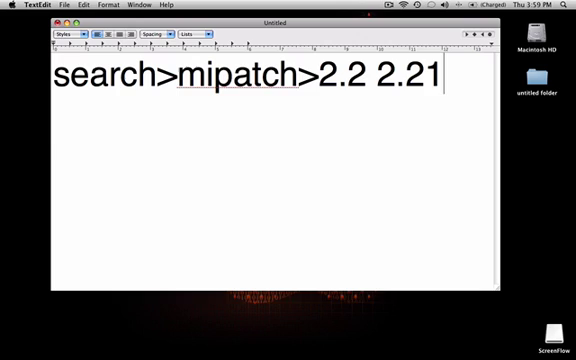
type(">")
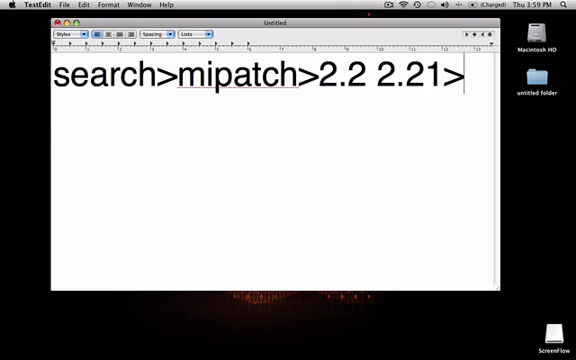
type("downlo")
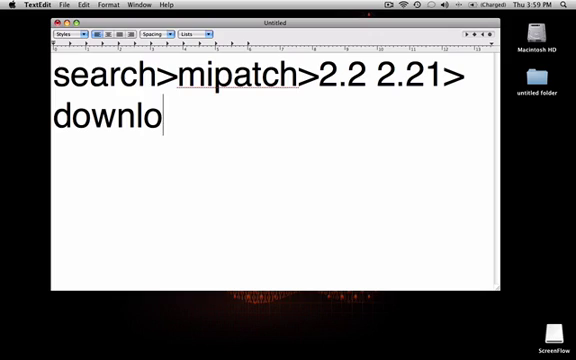
Finish the list with 'download>reboot>itunes>sync'
type("ad>")
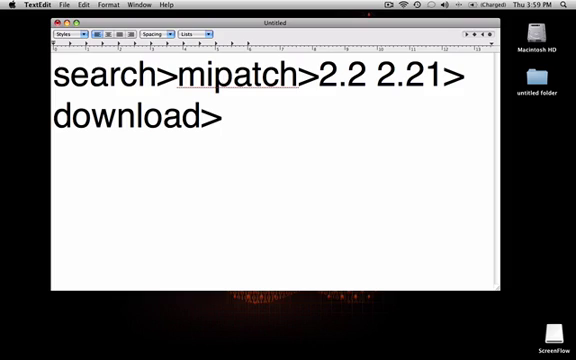
type("reboot")
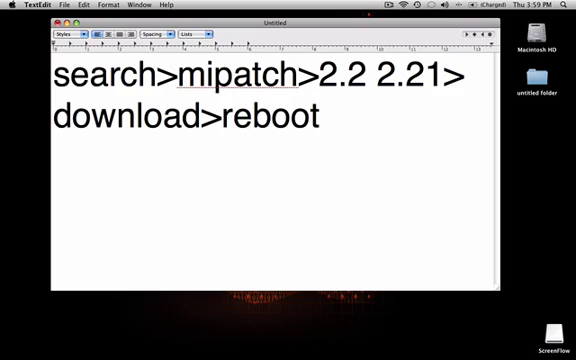
type(">")
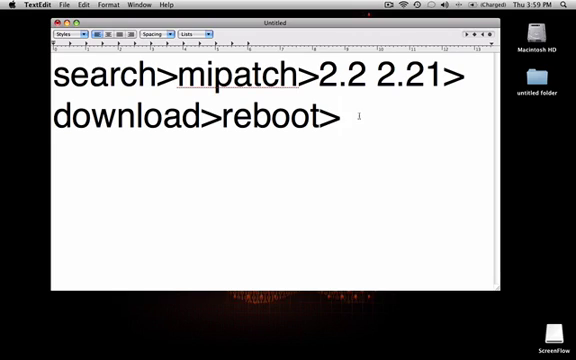
type("itunes")
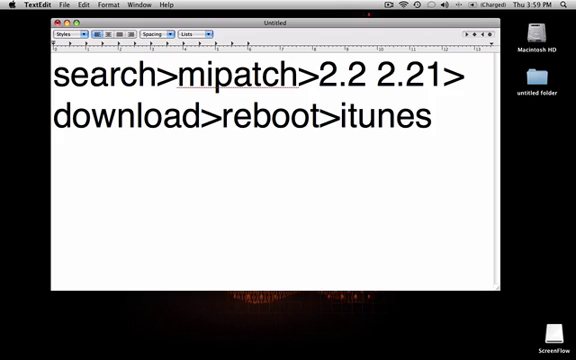
type(">syn")
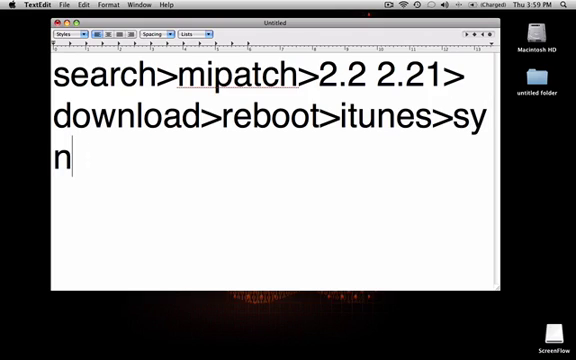
type("c")
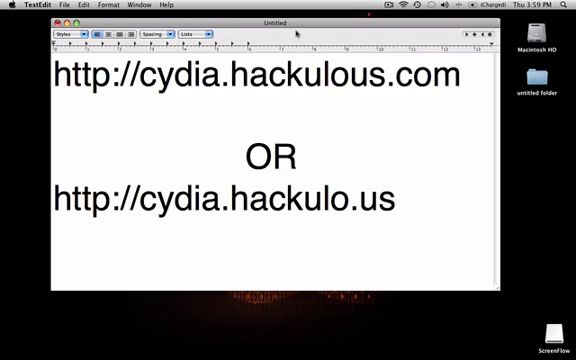
Undo the typed steps from the Edit menu to restore the Cydia URLs
left_click(423, 9)
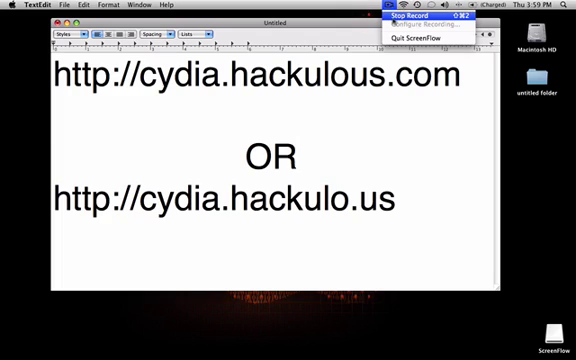